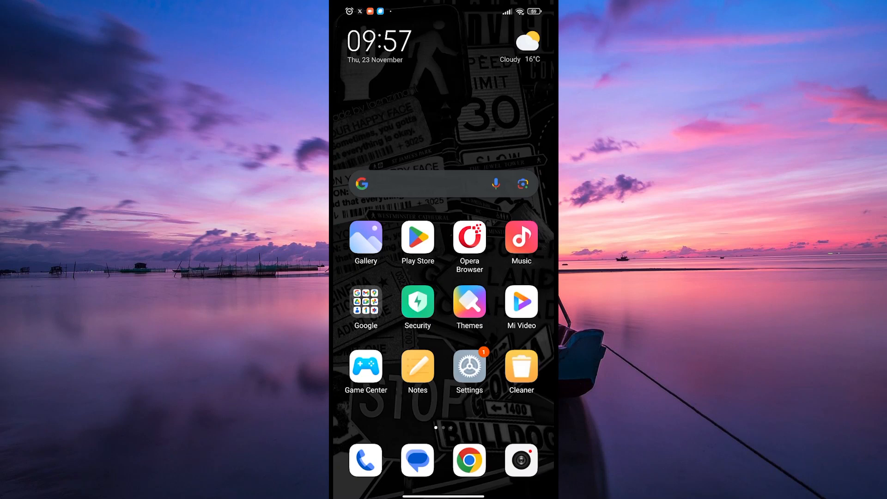
Swipe to the second home-screen page where the CapCut icon sits.
scroll(left, 3)
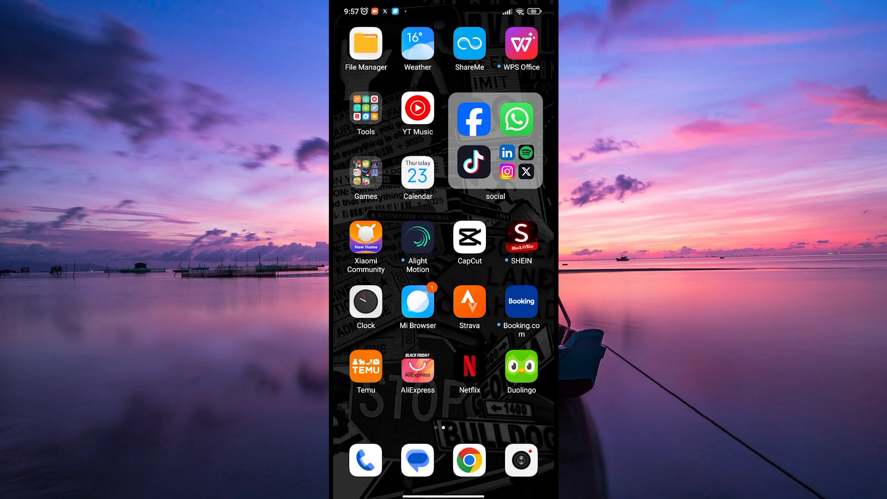
Launch CapCut to its home screen with the project list.
click(468, 236)
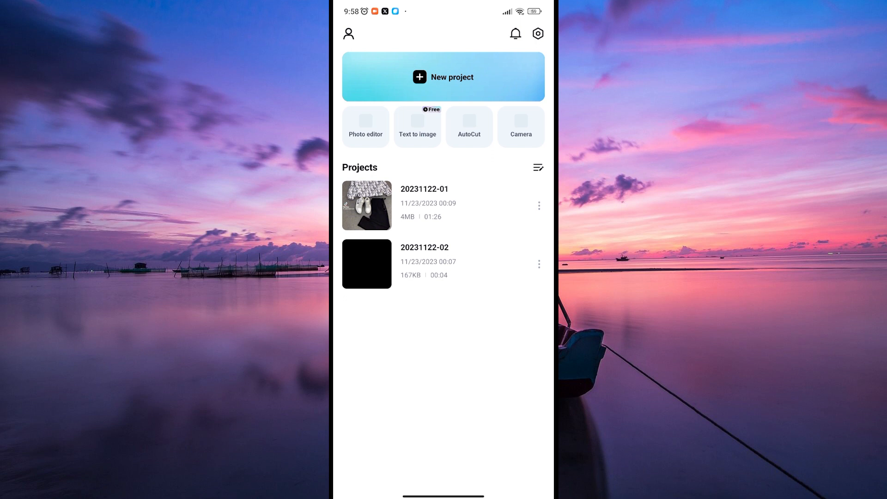
click(366, 205)
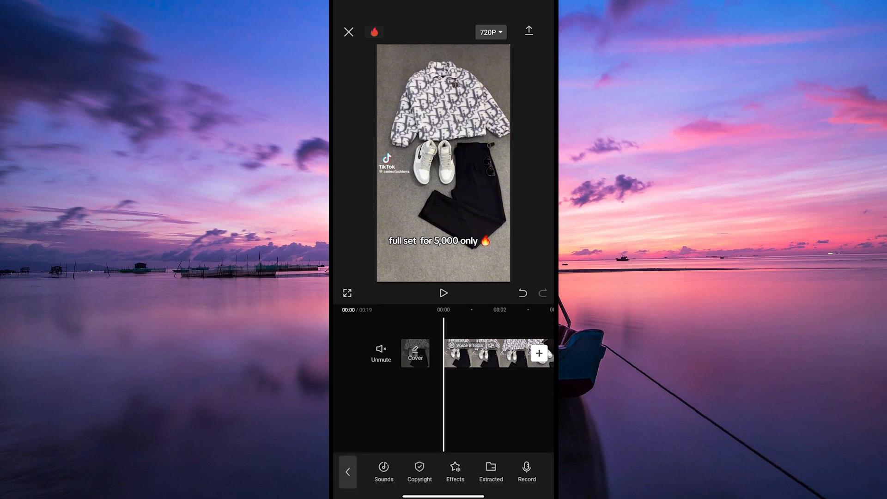
Select the outfit clip and bring up its Voice effects panel.
click(493, 354)
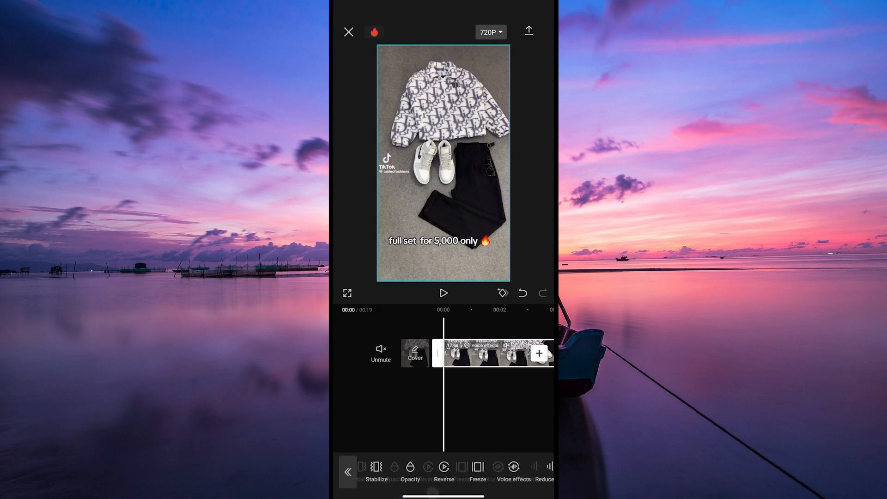
scroll(left, 3)
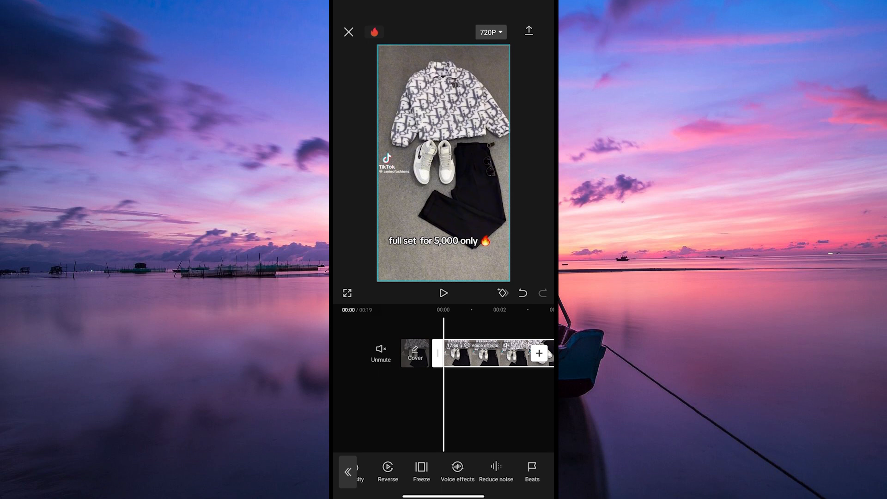
click(456, 472)
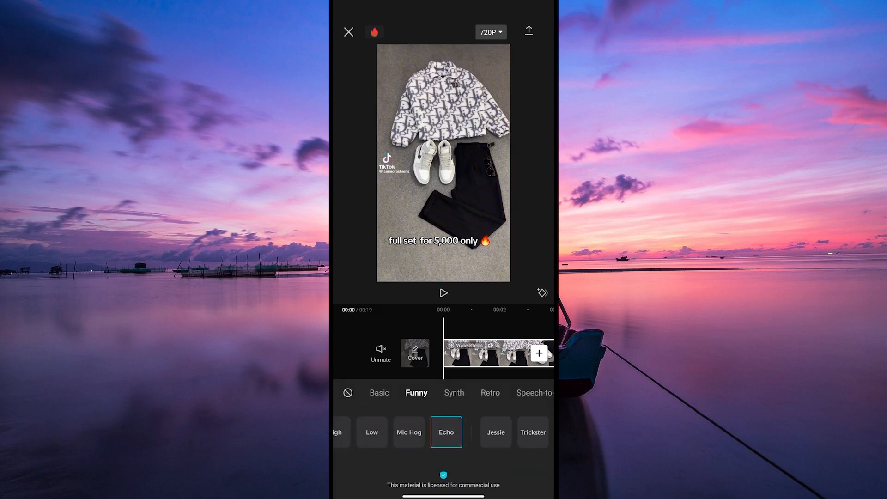
Choose the Robot effect from the Funny category for the clip.
click(379, 392)
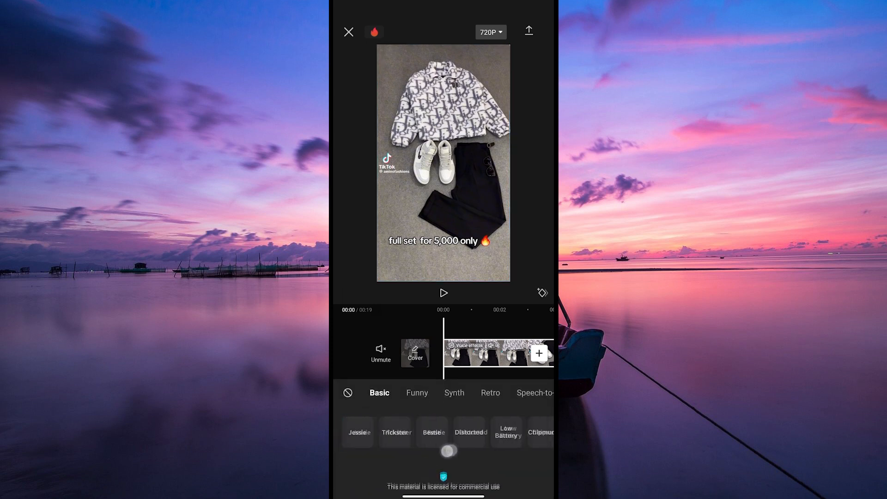
click(416, 393)
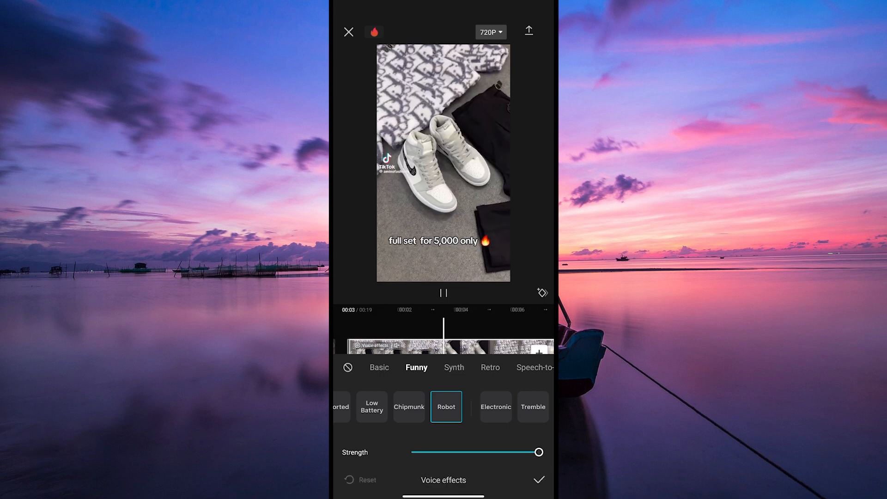
Lower the Robot strength to about 69 and play the clip to hear it.
drag(538, 452, 477, 452)
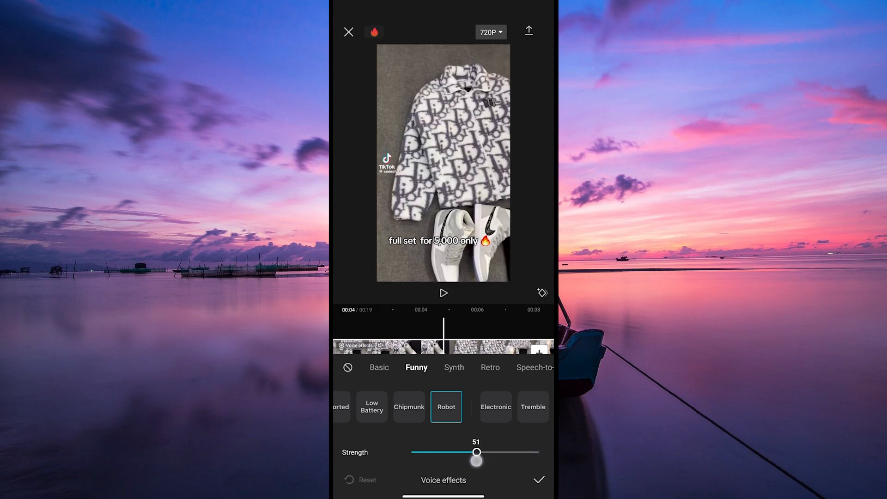
drag(477, 452, 497, 452)
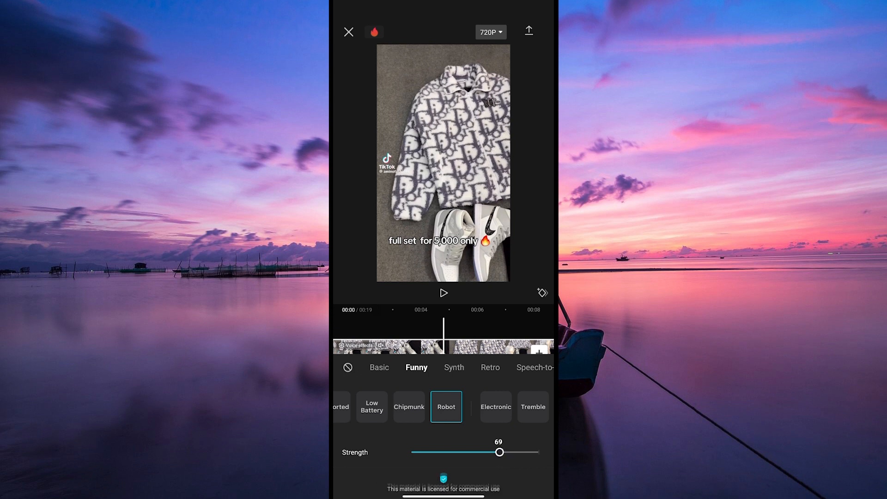
click(443, 293)
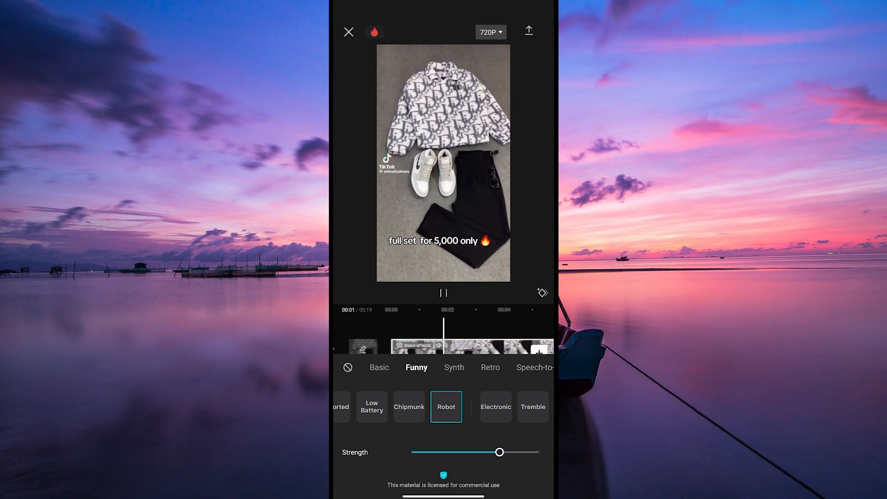